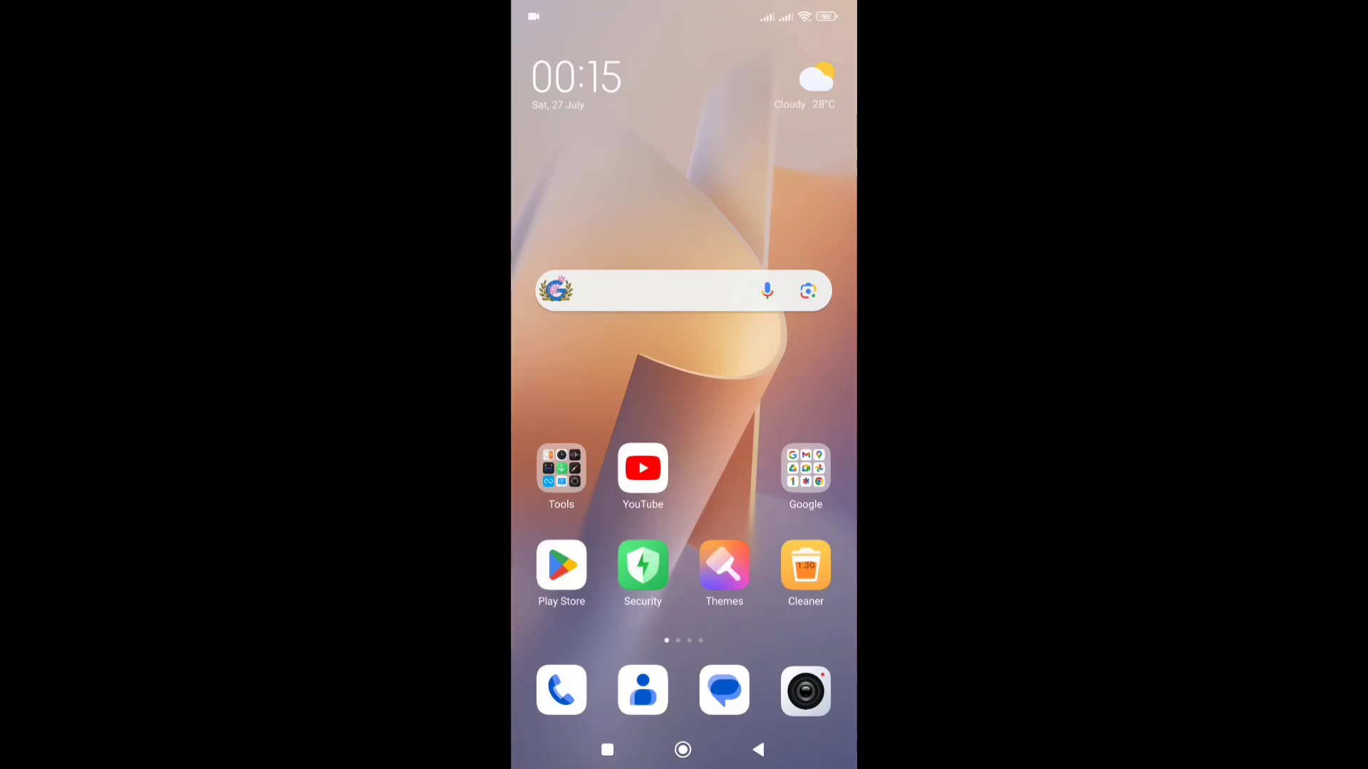
Step: Launch Gmail from the Google apps folder on the home screen
{"action": "left_click", "coordinate": [805, 467]}
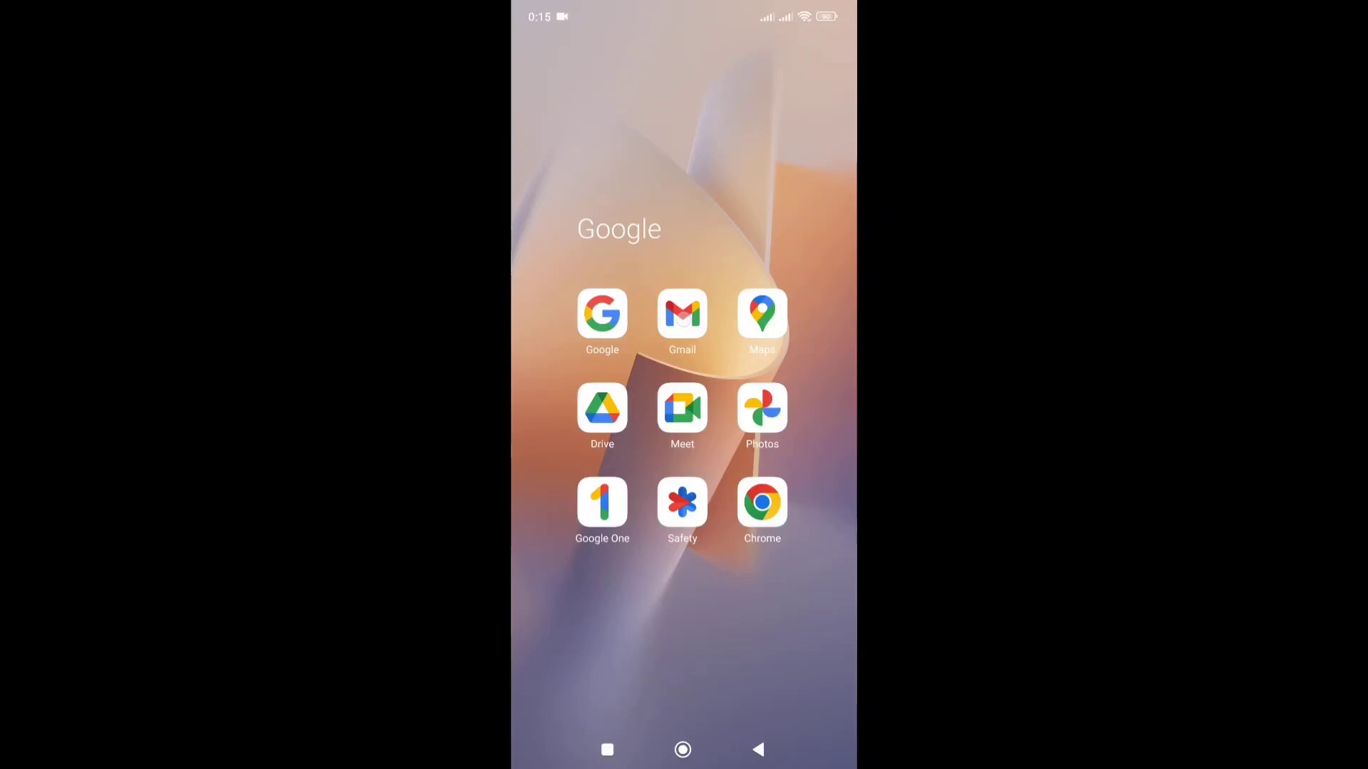
{"action": "left_click", "coordinate": [681, 313]}
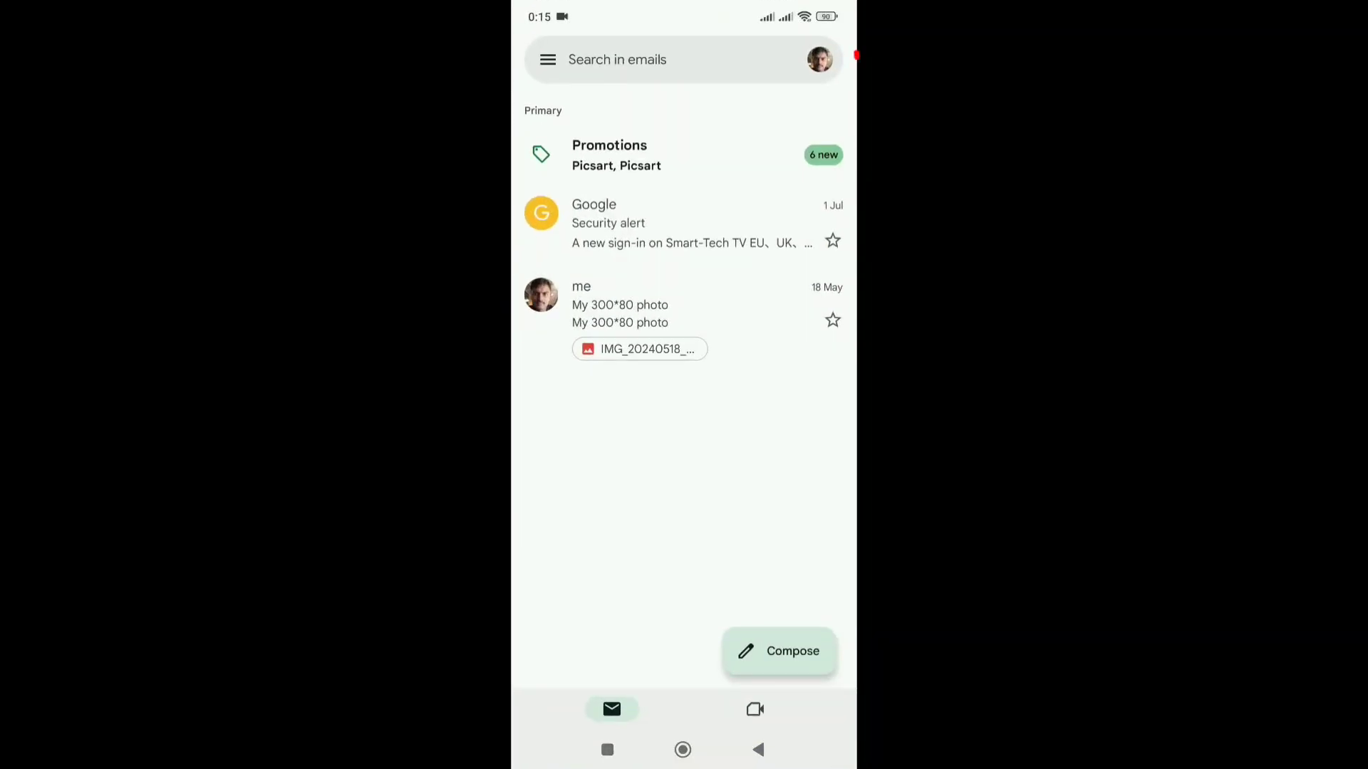
Step: Reach 'Manage your Google Account' from the Gmail profile avatar menu
{"action": "left_click", "coordinate": [820, 60]}
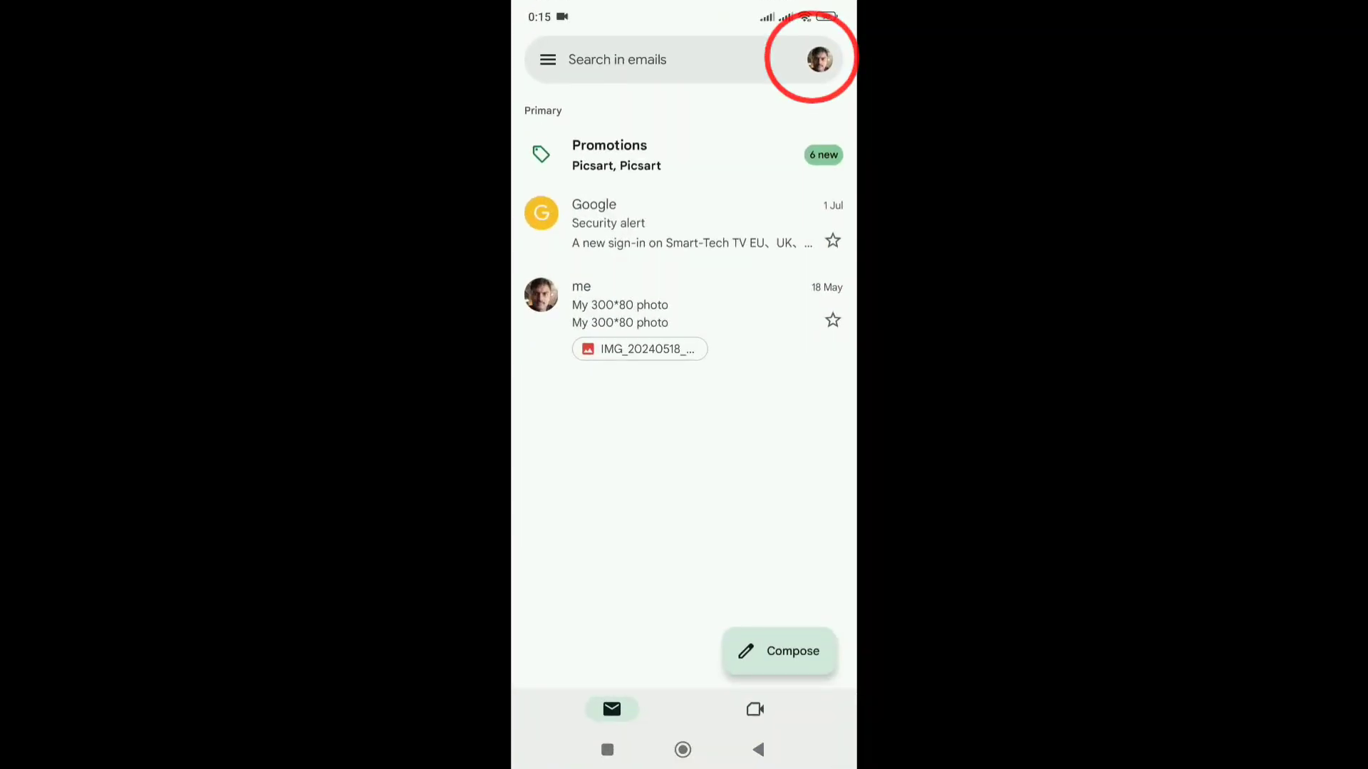
{"action": "left_click", "coordinate": [819, 60]}
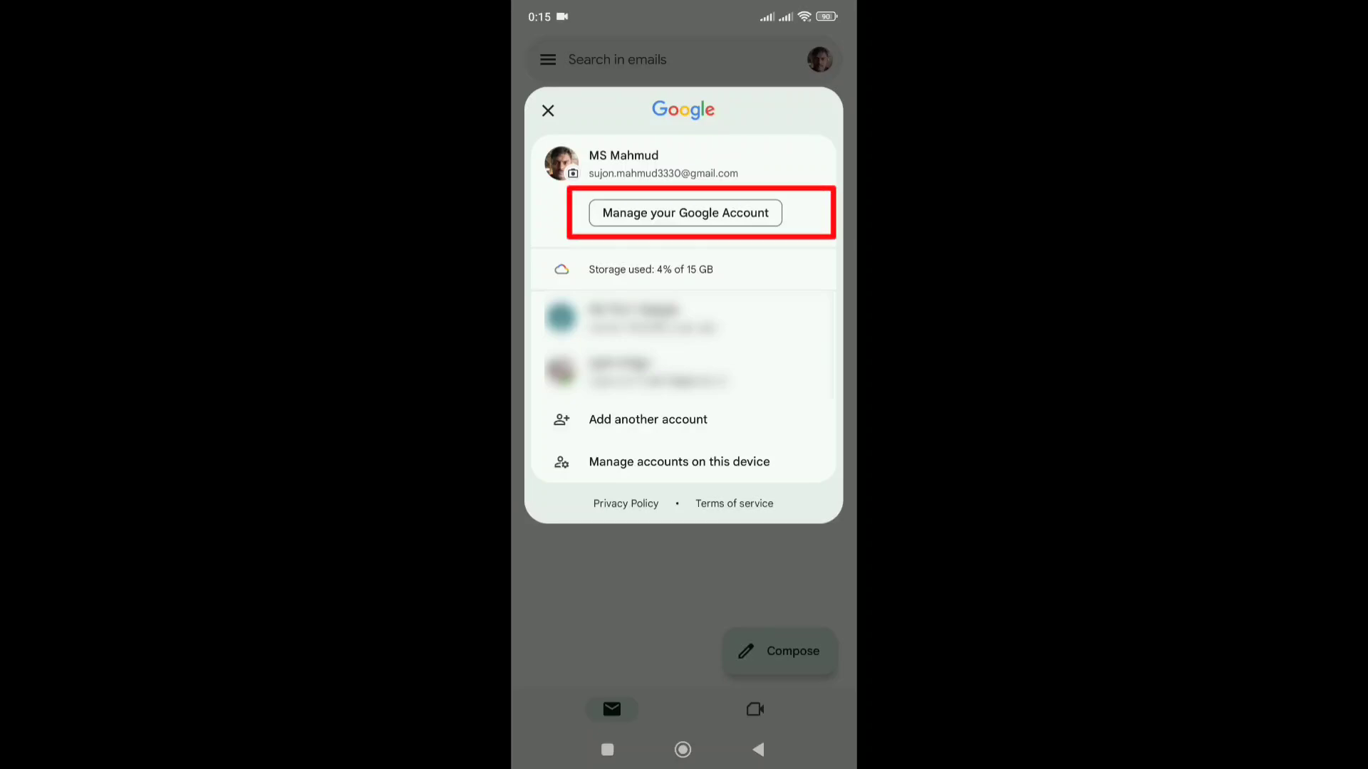
{"action": "left_click", "coordinate": [684, 214]}
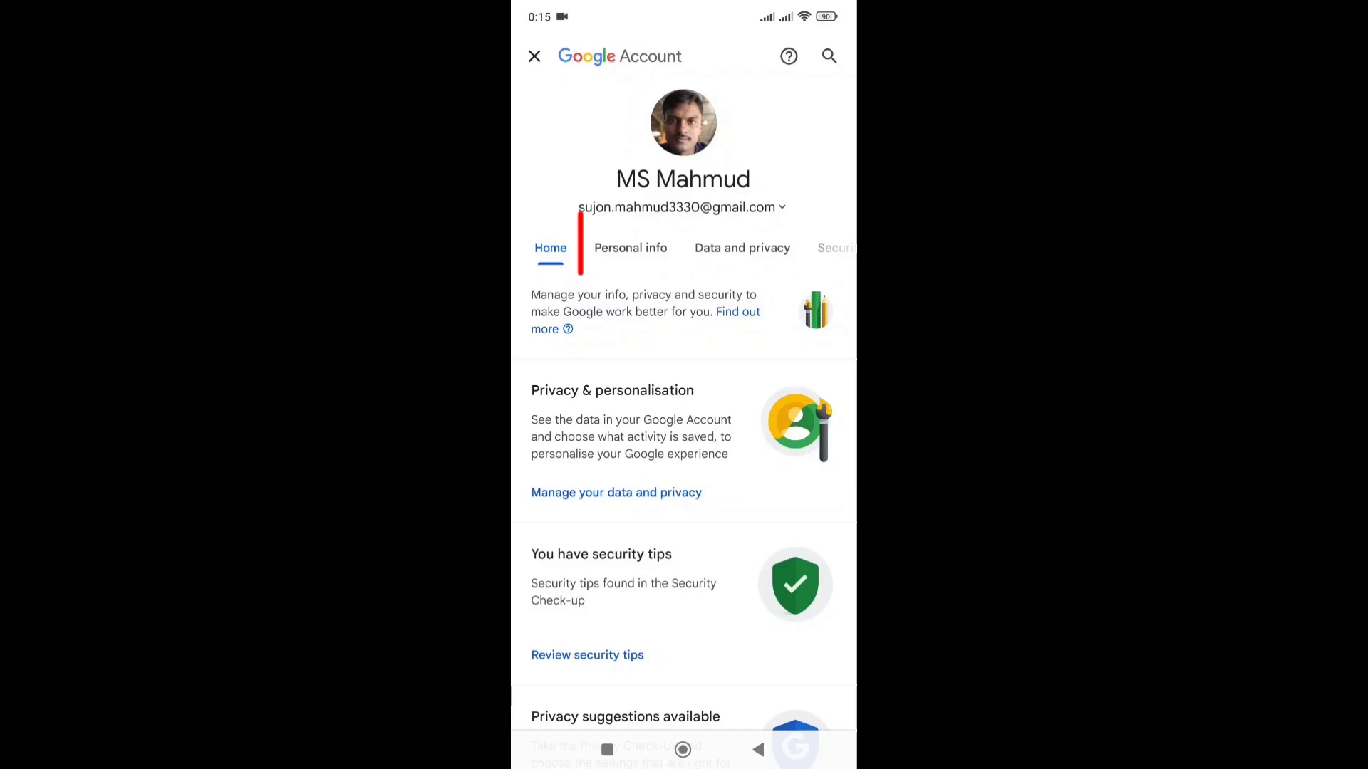
Step: Start changing the profile picture from the account page's profile photo
{"action": "left_click", "coordinate": [630, 248]}
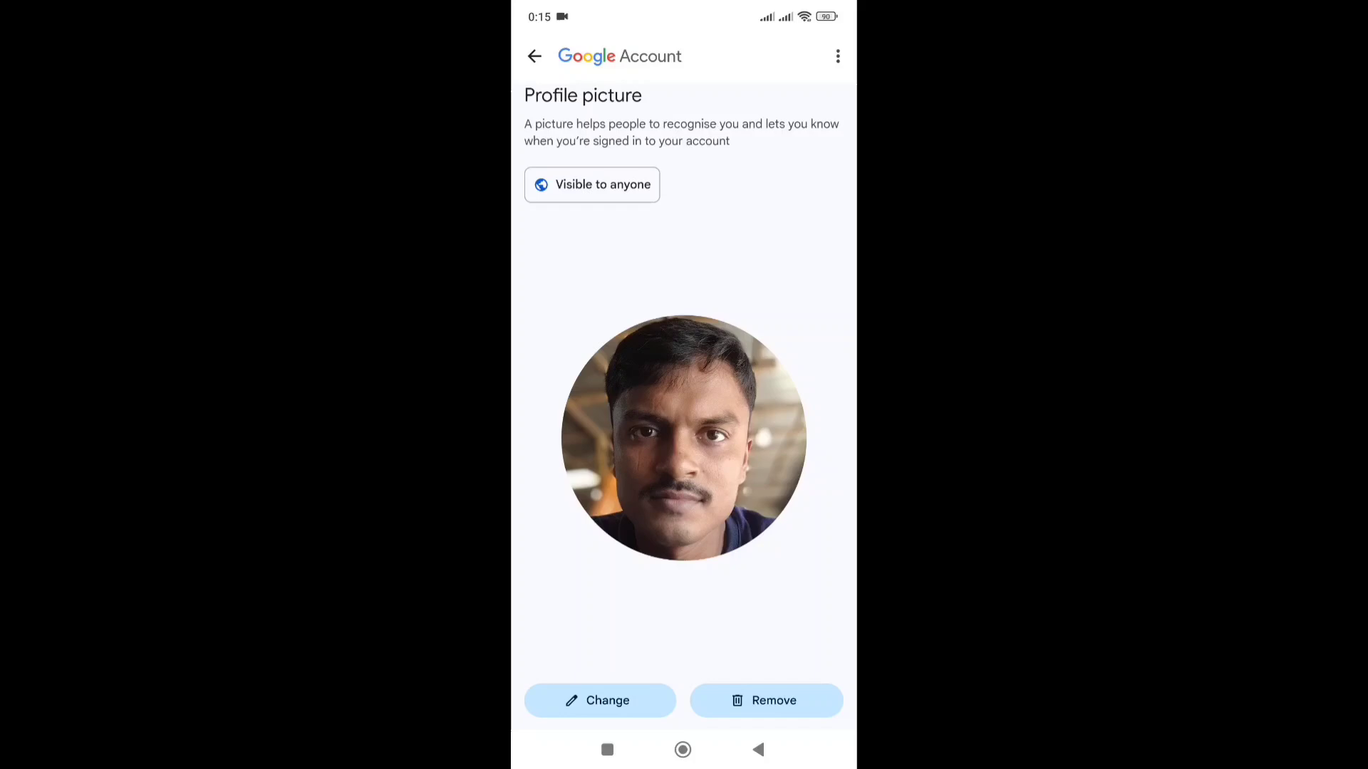
{"action": "left_click", "coordinate": [600, 699]}
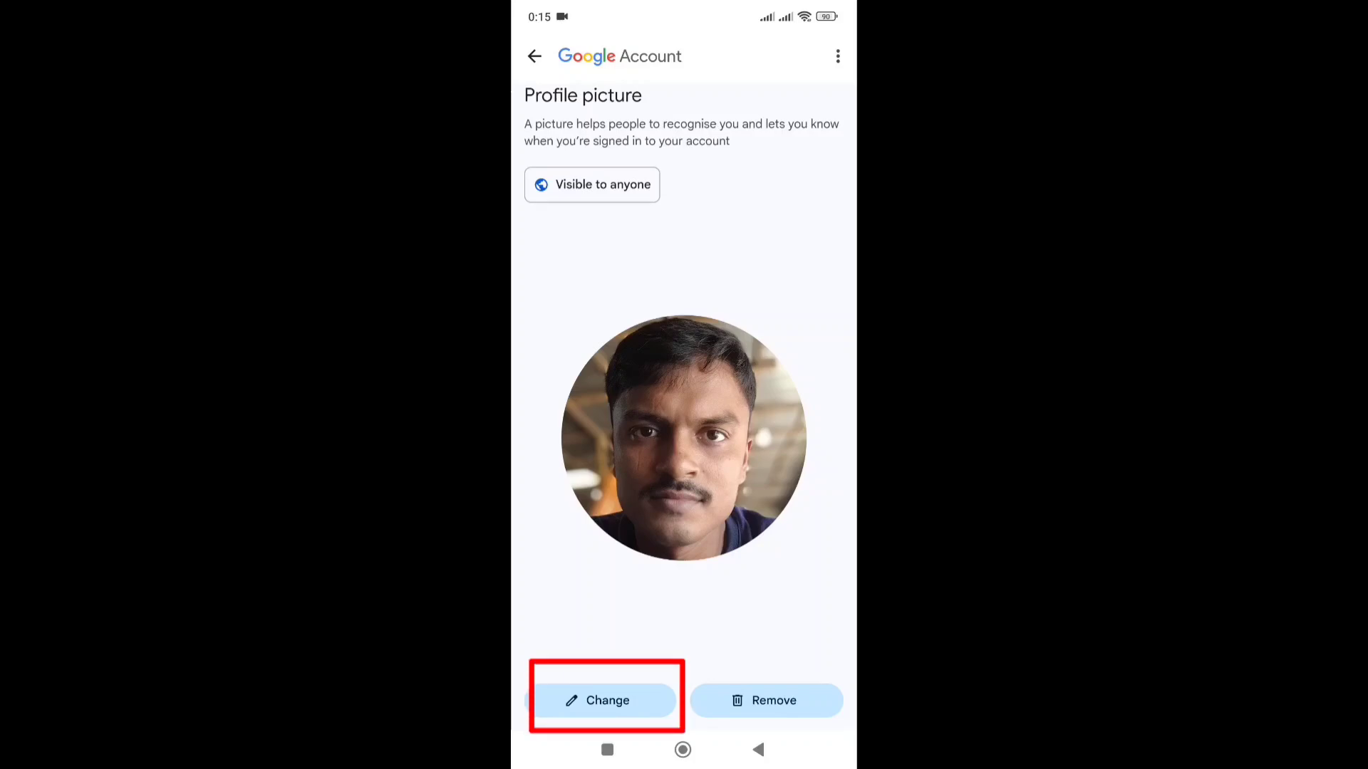
{"action": "left_click", "coordinate": [604, 701]}
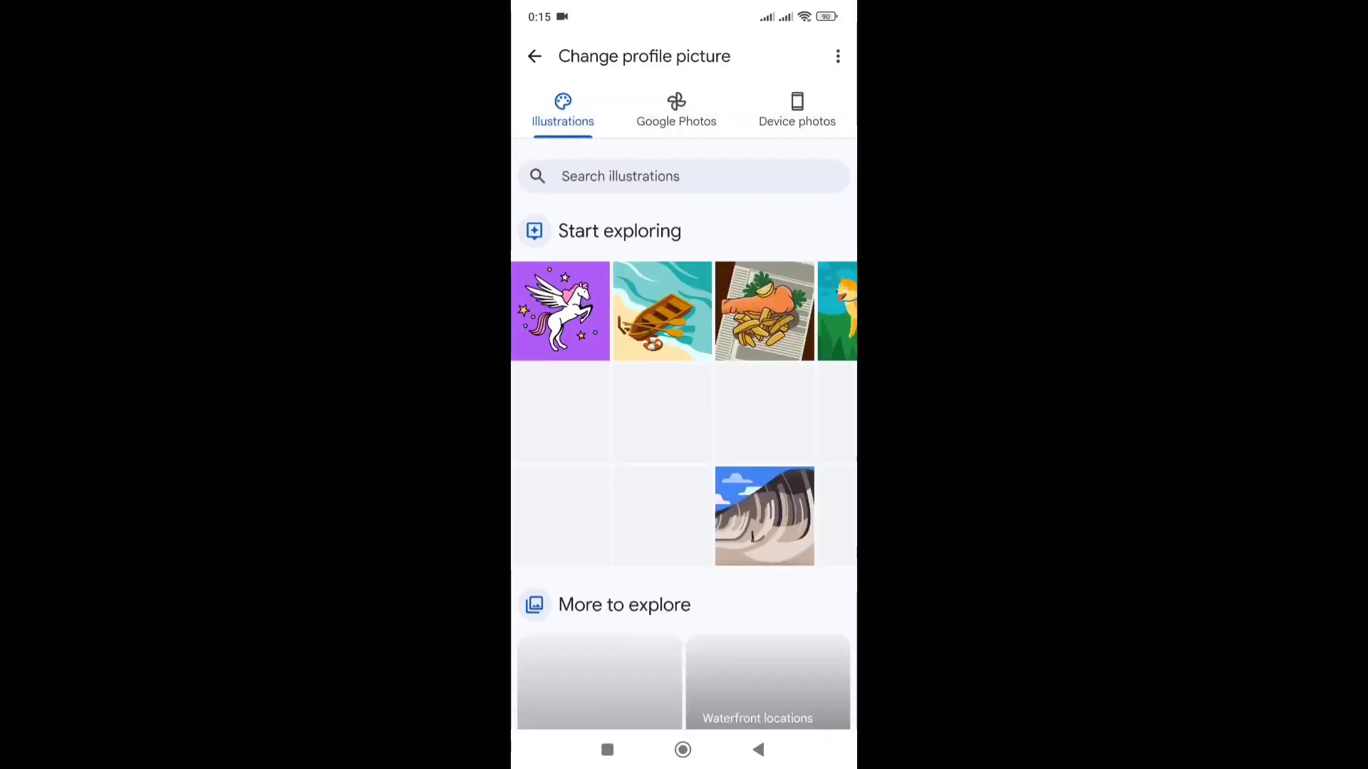
Step: Review the Device photos and Google Photos sources, then browse the illustration collections
{"action": "left_click", "coordinate": [796, 107]}
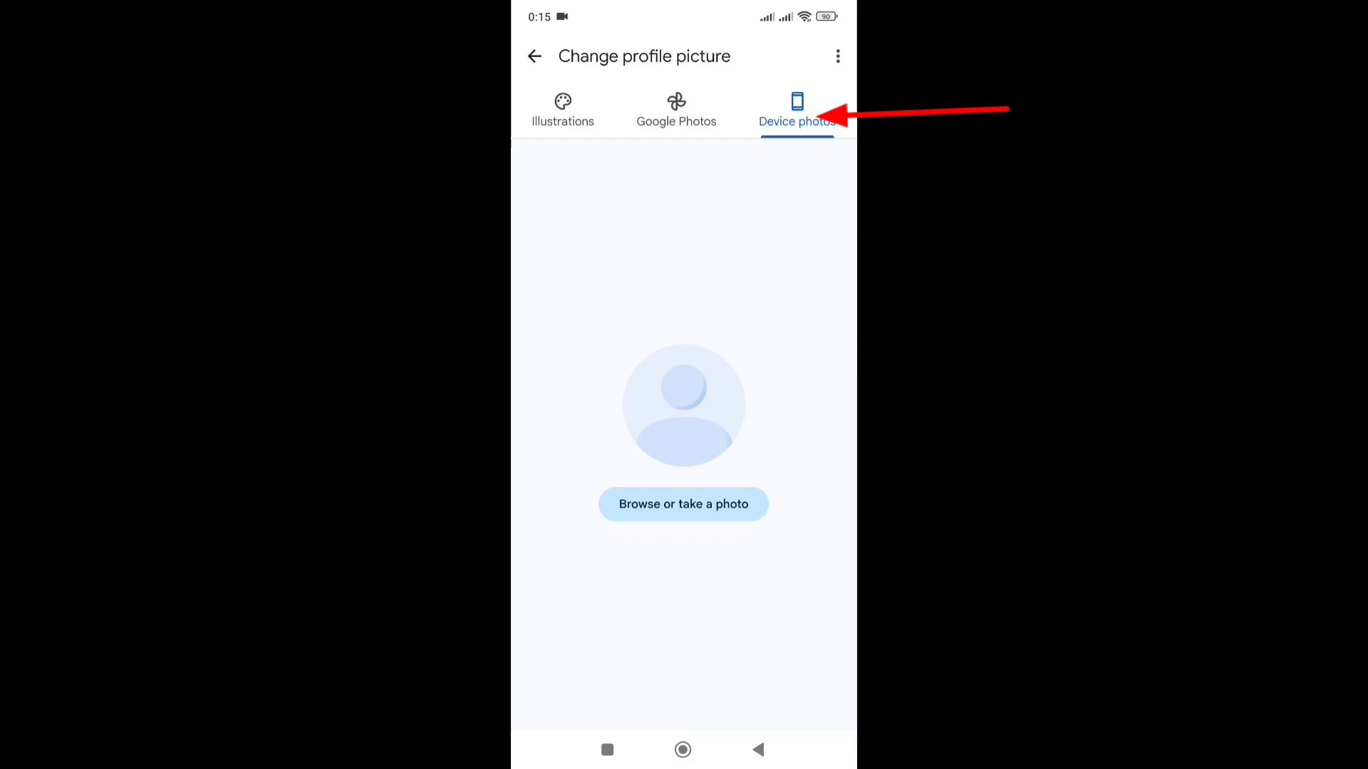
{"action": "left_click", "coordinate": [675, 108]}
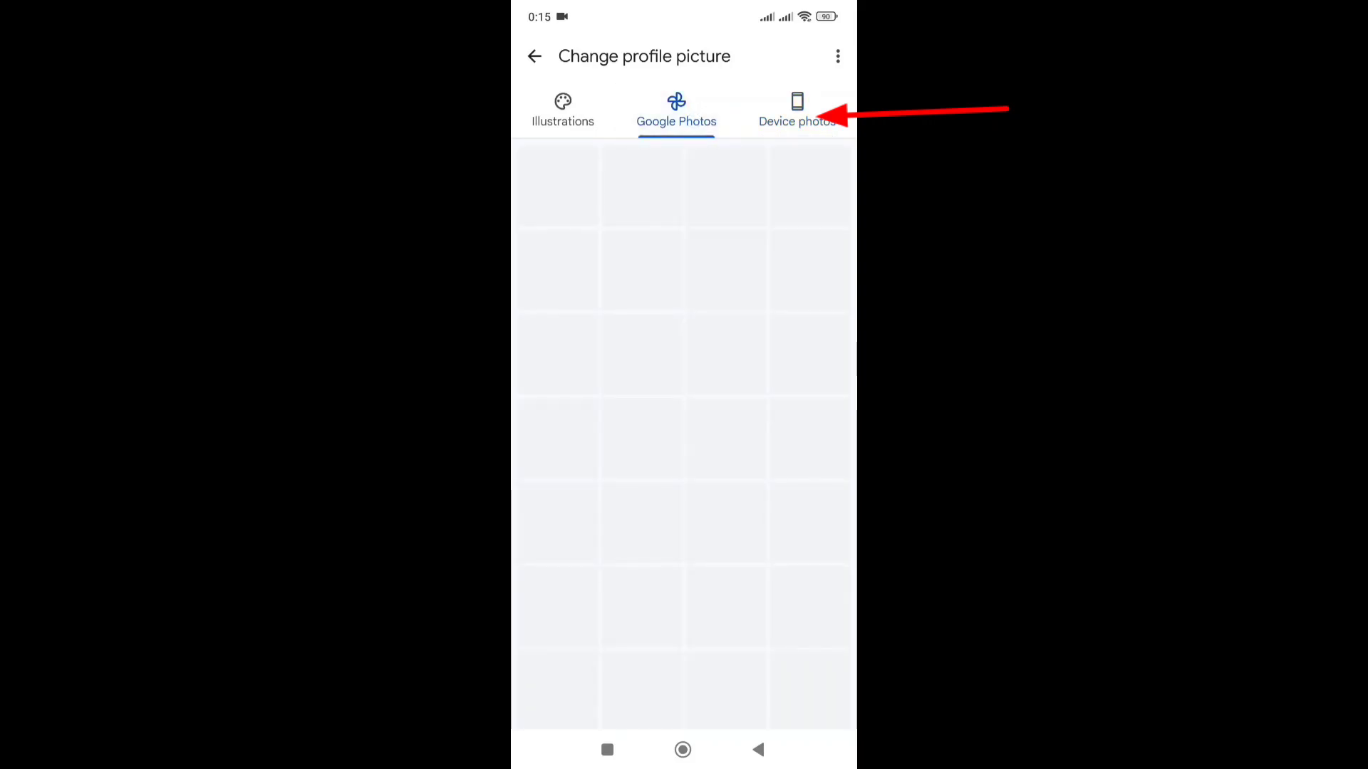
{"action": "left_click", "coordinate": [561, 107]}
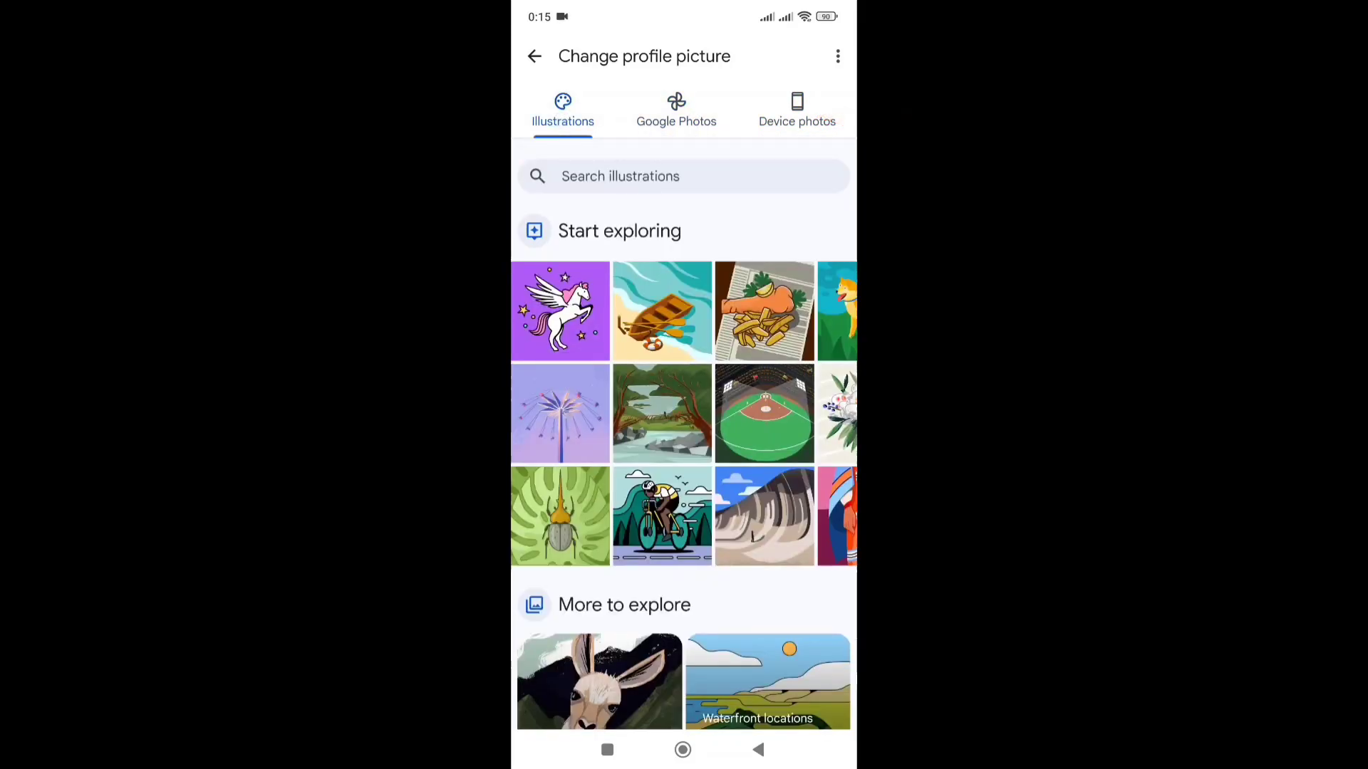
{"action": "scroll", "scroll_direction": "down", "scroll_amount": 3}
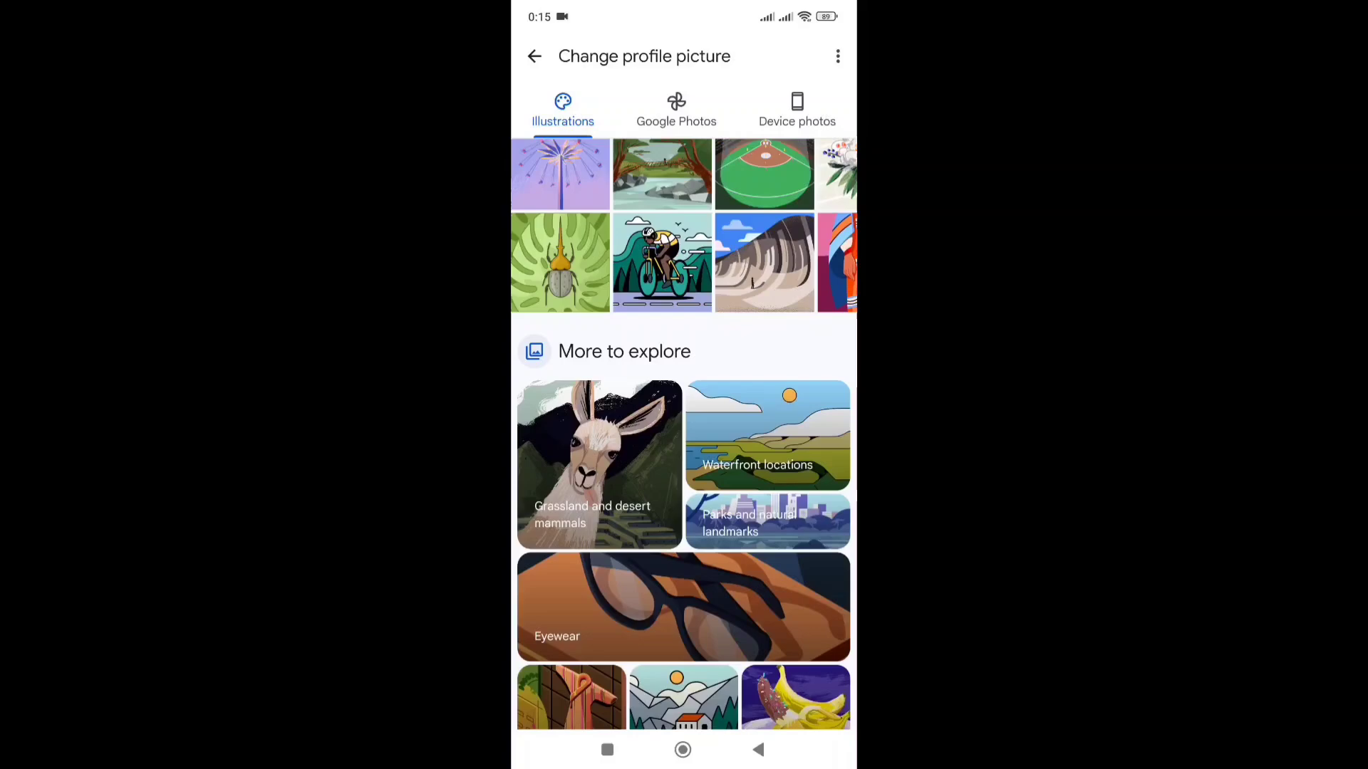
{"action": "scroll", "scroll_direction": "down", "scroll_amount": 3}
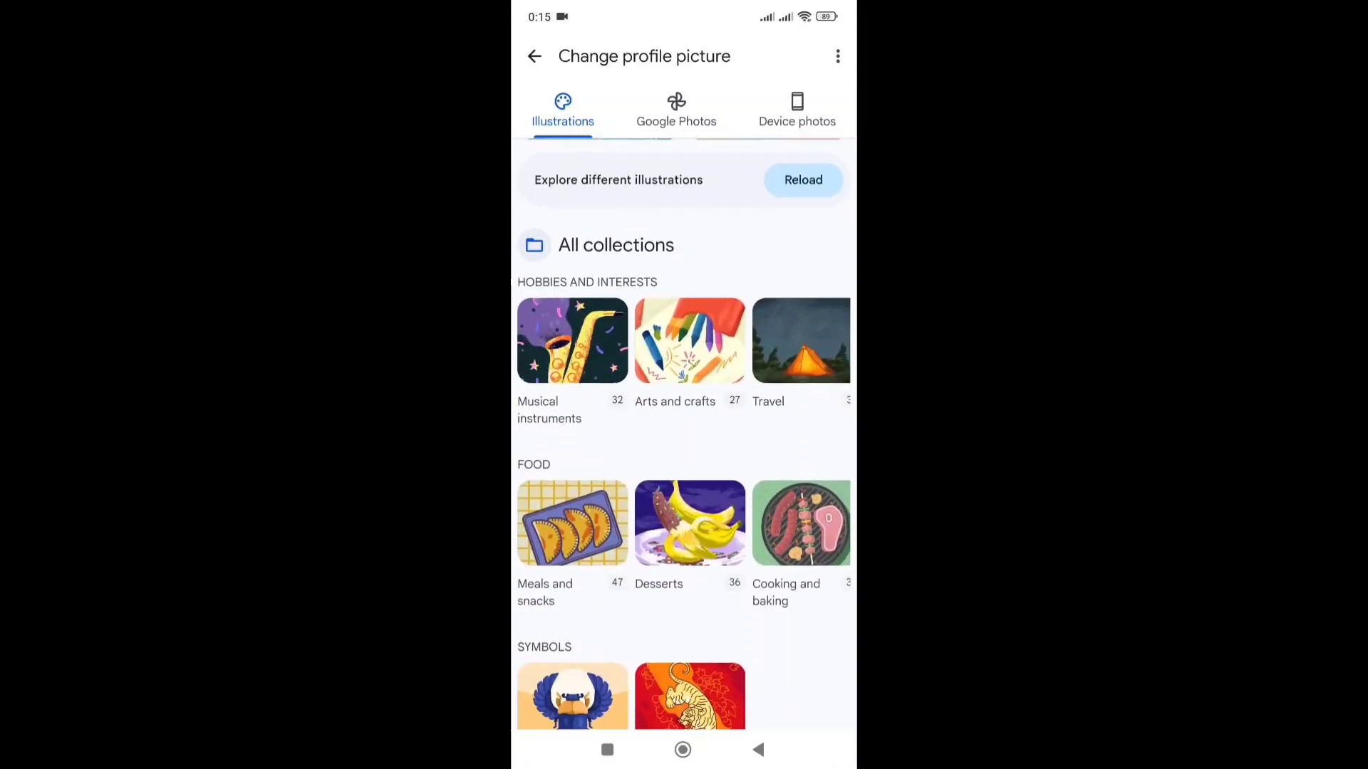
{"action": "scroll", "scroll_direction": "down", "scroll_amount": 3}
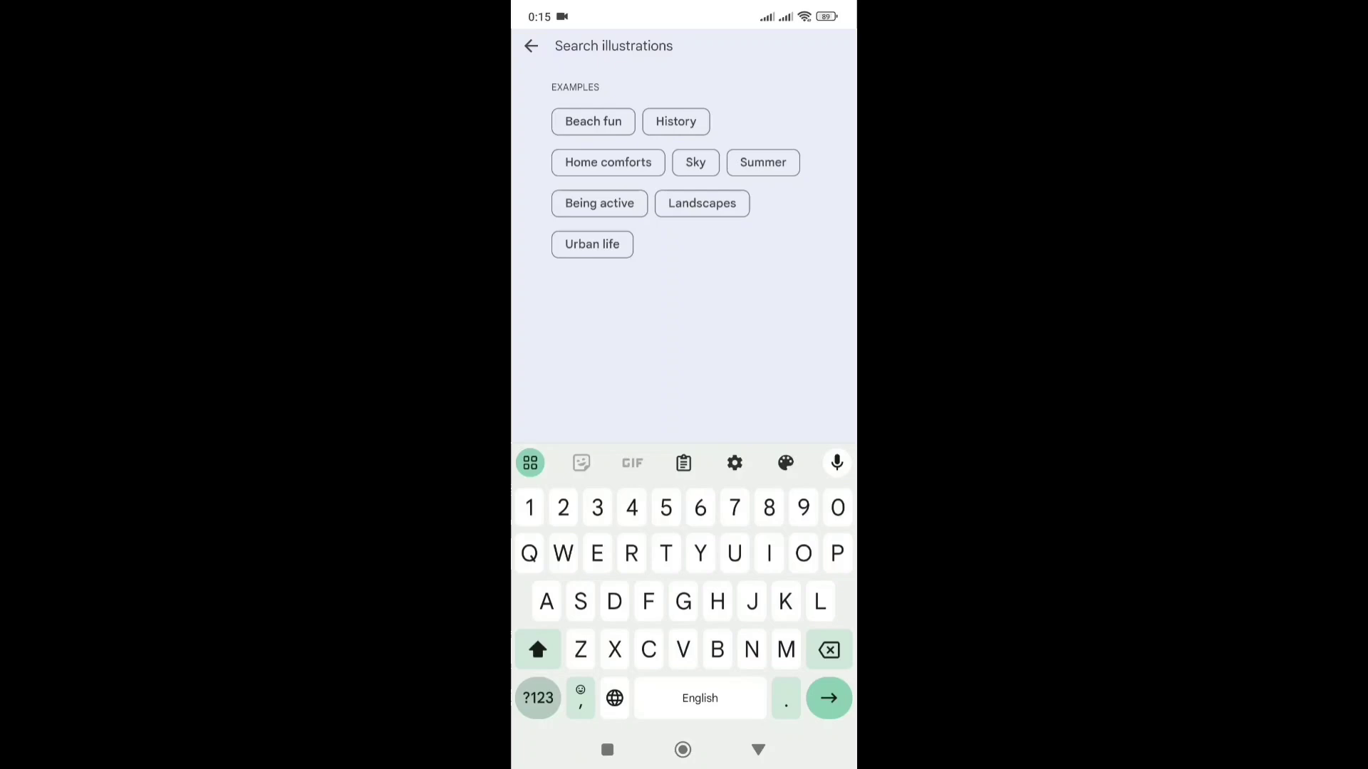
Step: Search 'Animation', choose the Black cat illustration in the red preset and continue to preview
{"action": "type", "text": "Animation"}
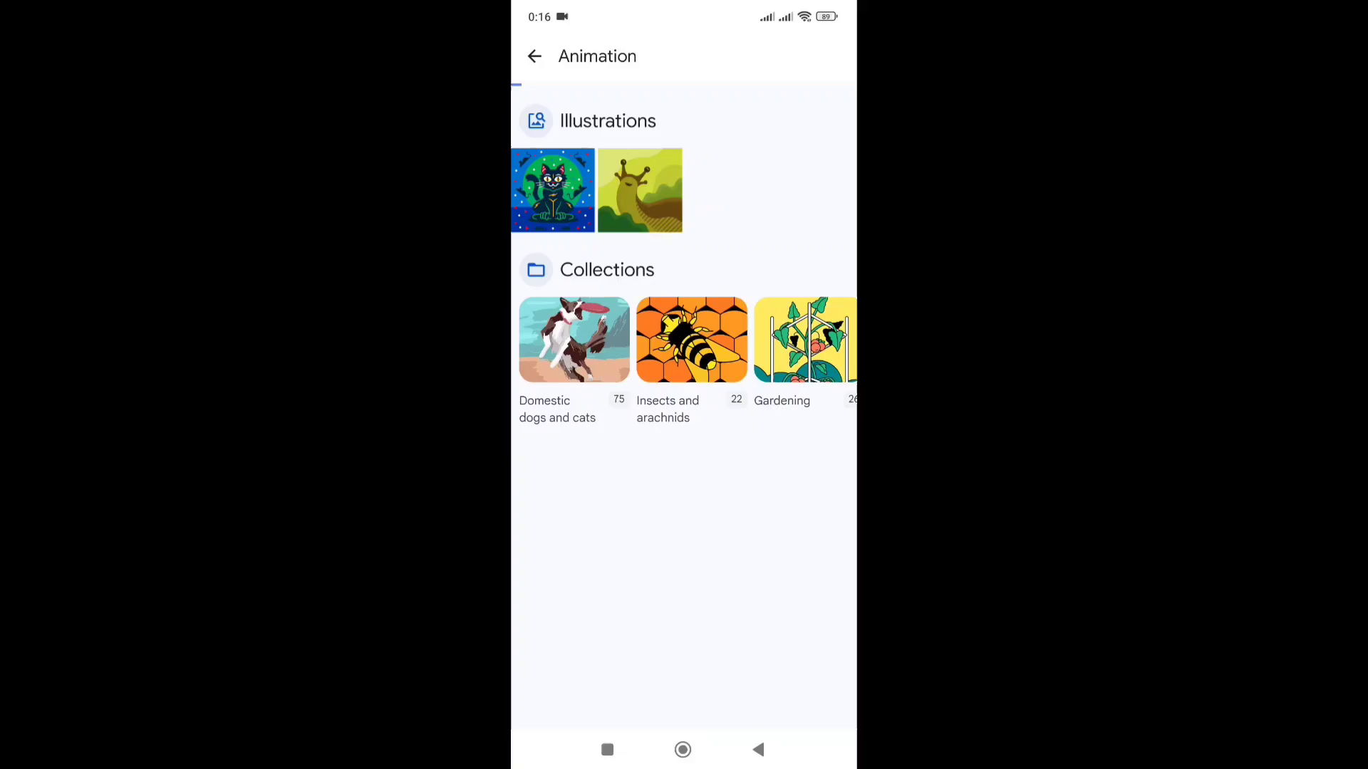
{"action": "left_click", "coordinate": [553, 191]}
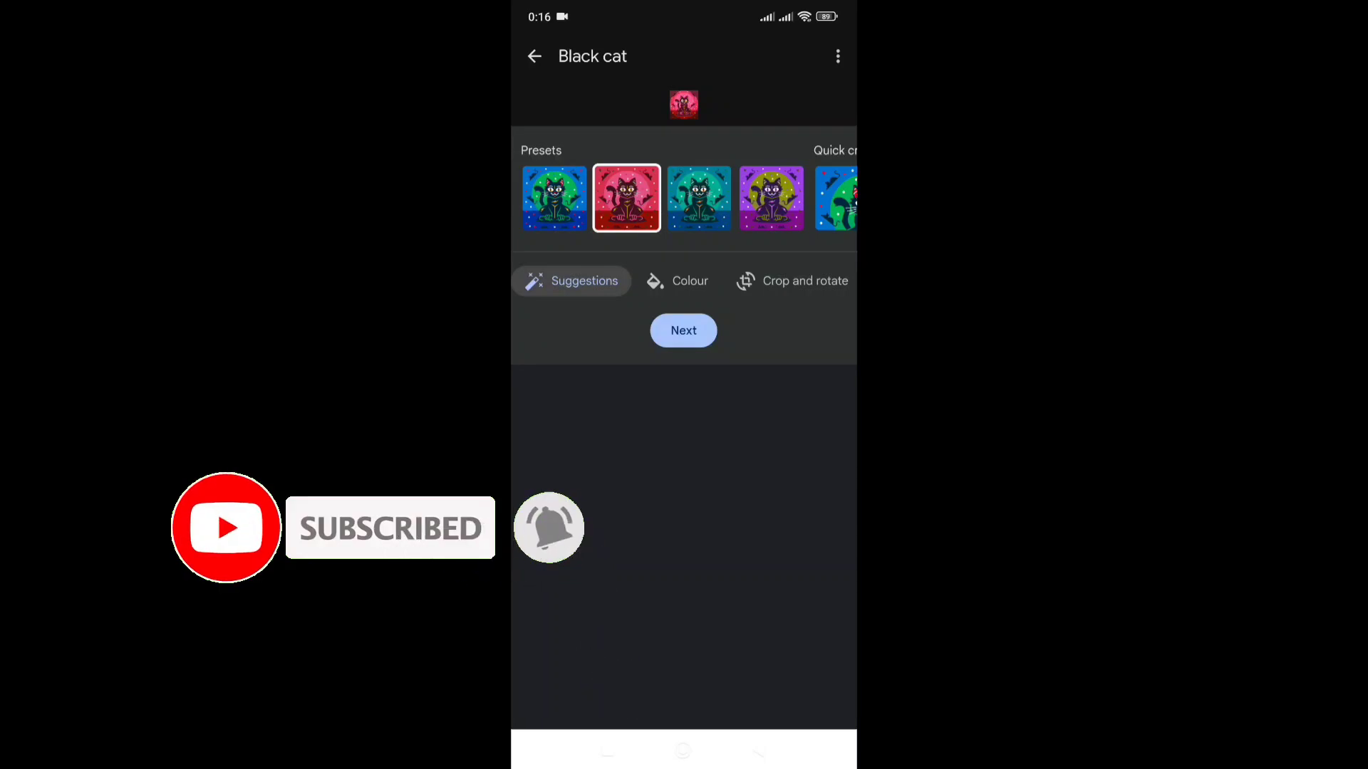
{"action": "left_click", "coordinate": [689, 280]}
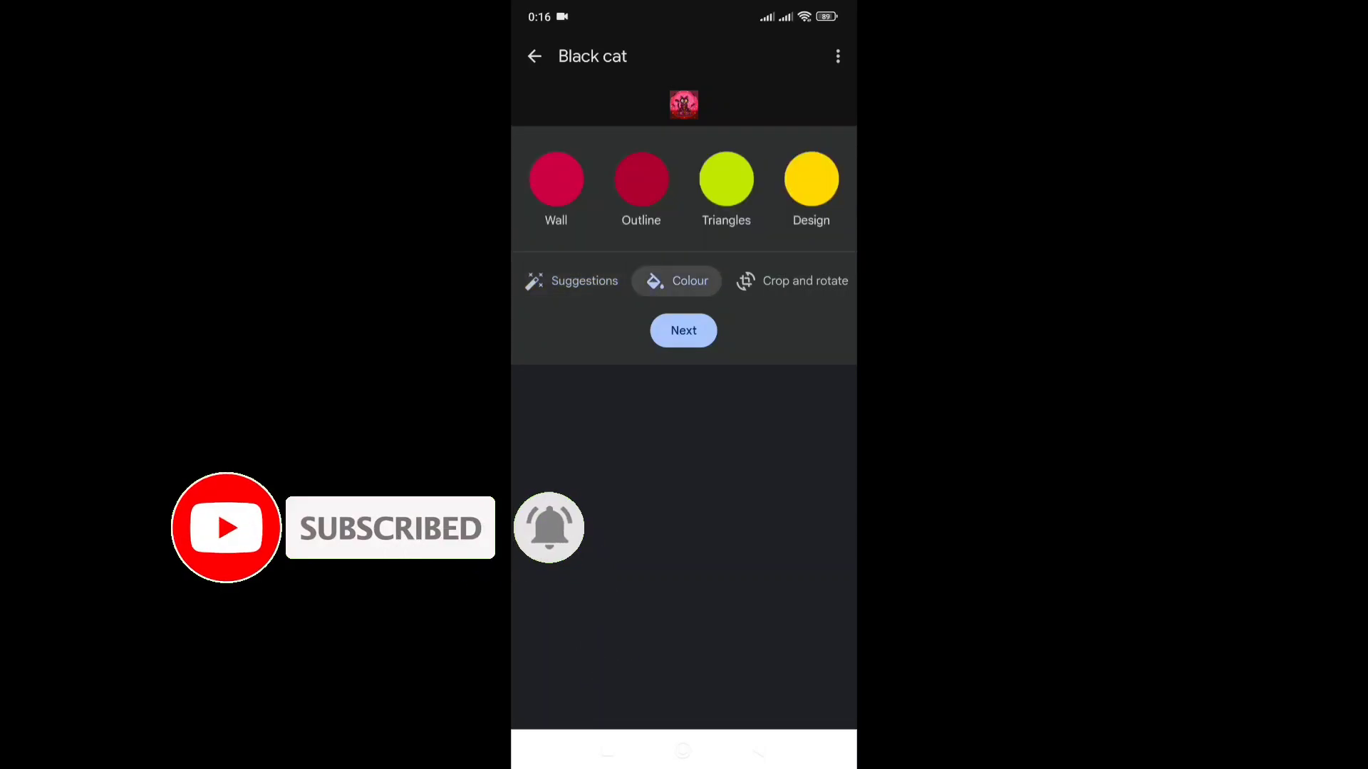
{"action": "left_click", "coordinate": [571, 281]}
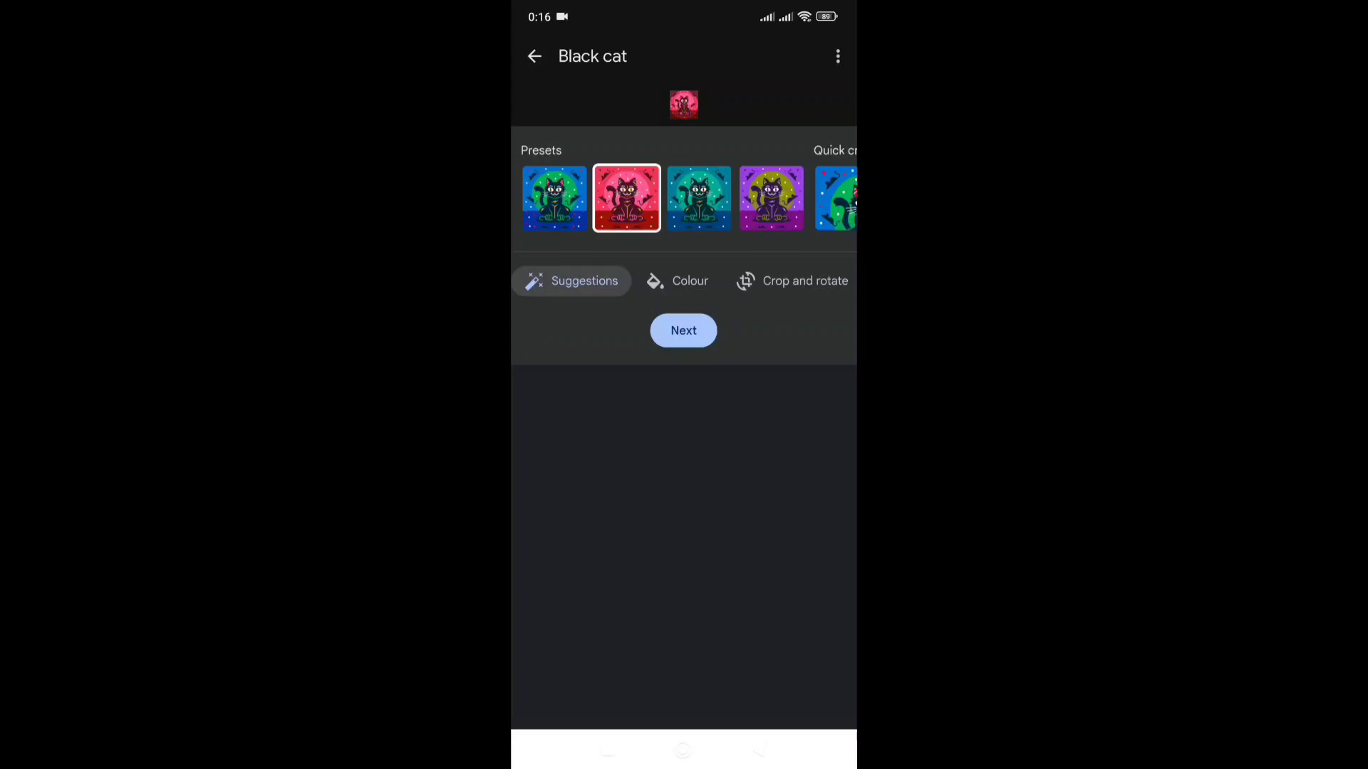
{"action": "left_click", "coordinate": [683, 330]}
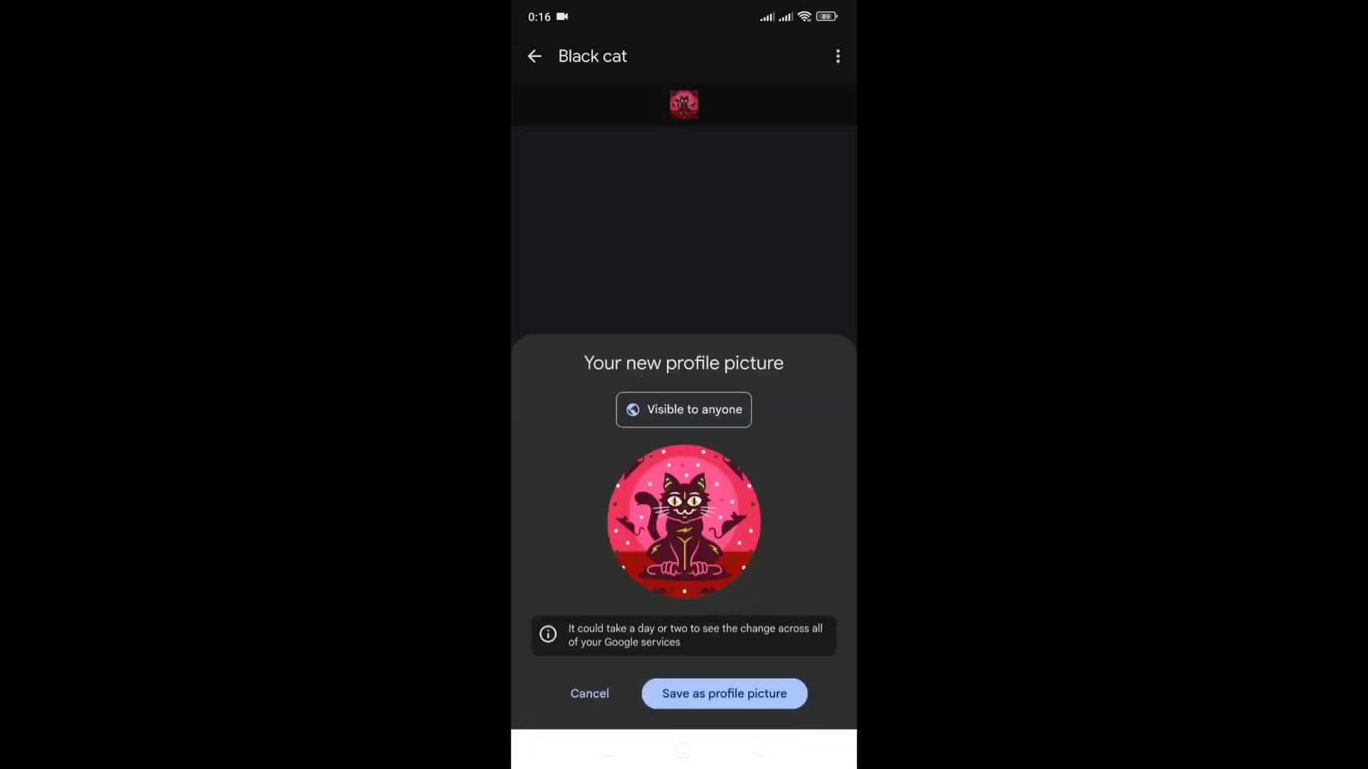
Step: Save the pink-red Black cat as the profile picture and return to the Animation results
{"action": "left_click", "coordinate": [724, 693]}
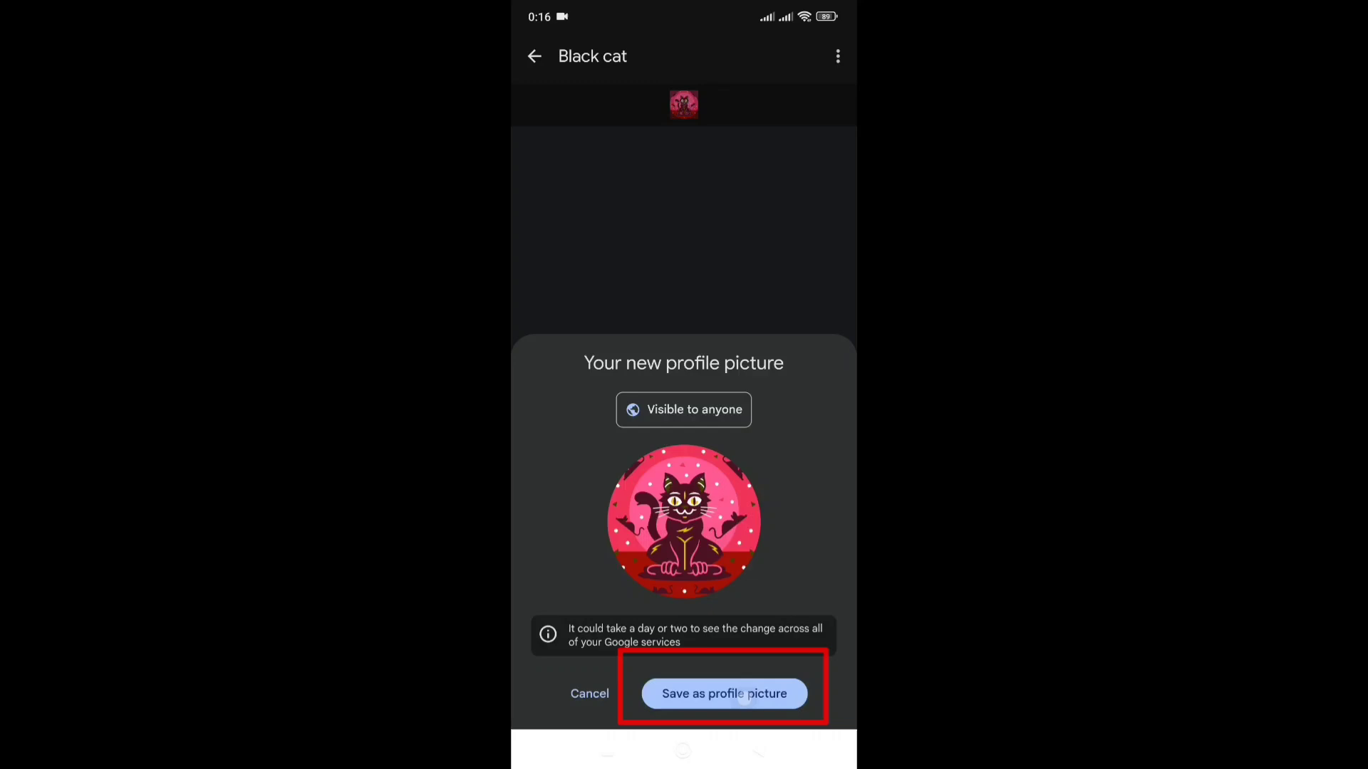
{"action": "left_click", "coordinate": [723, 694]}
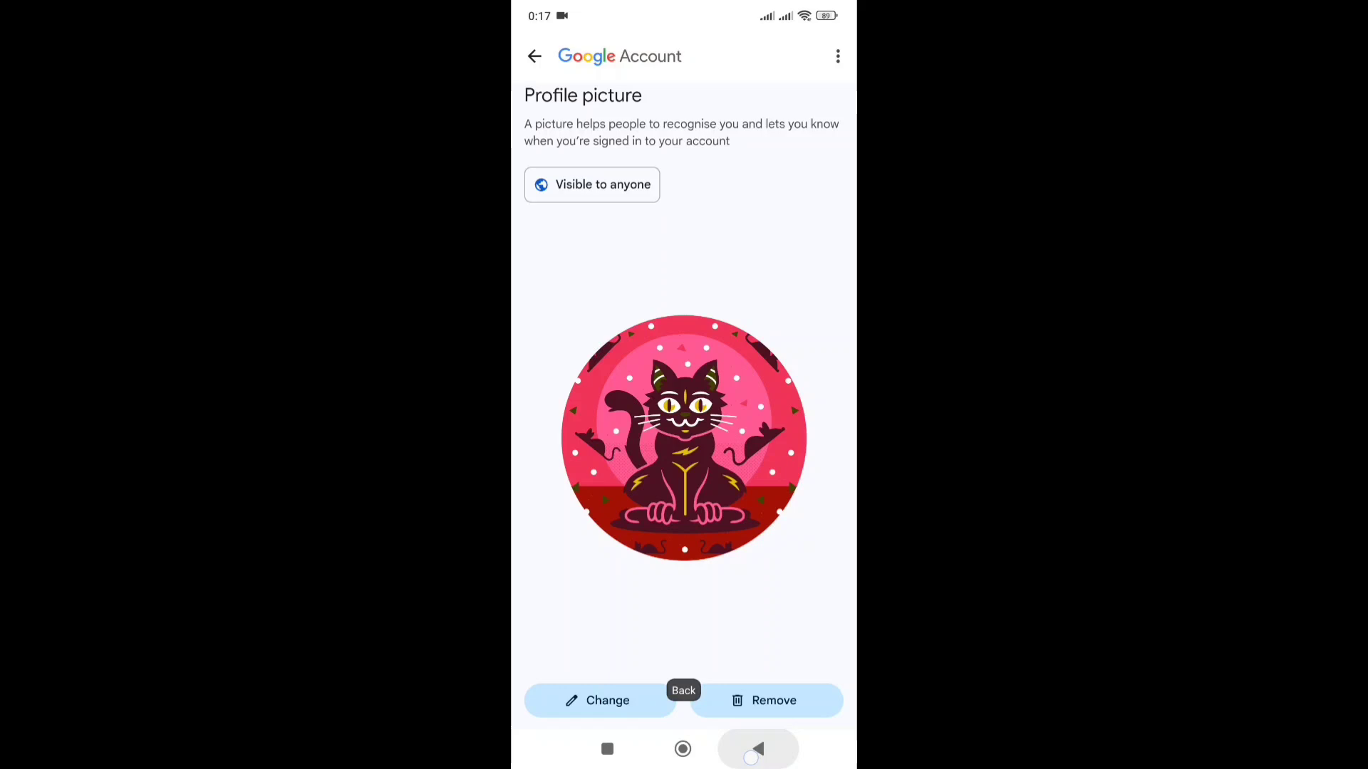
{"action": "left_click", "coordinate": [600, 700]}
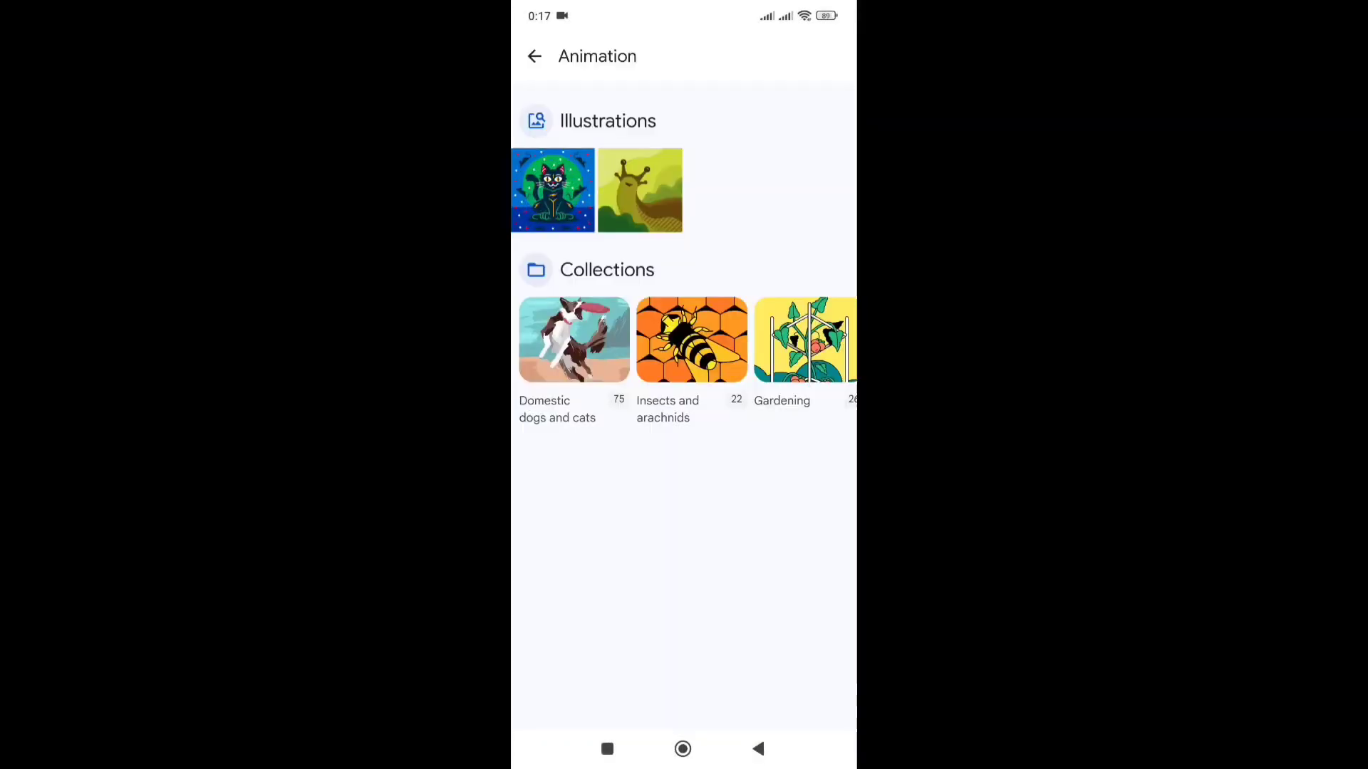